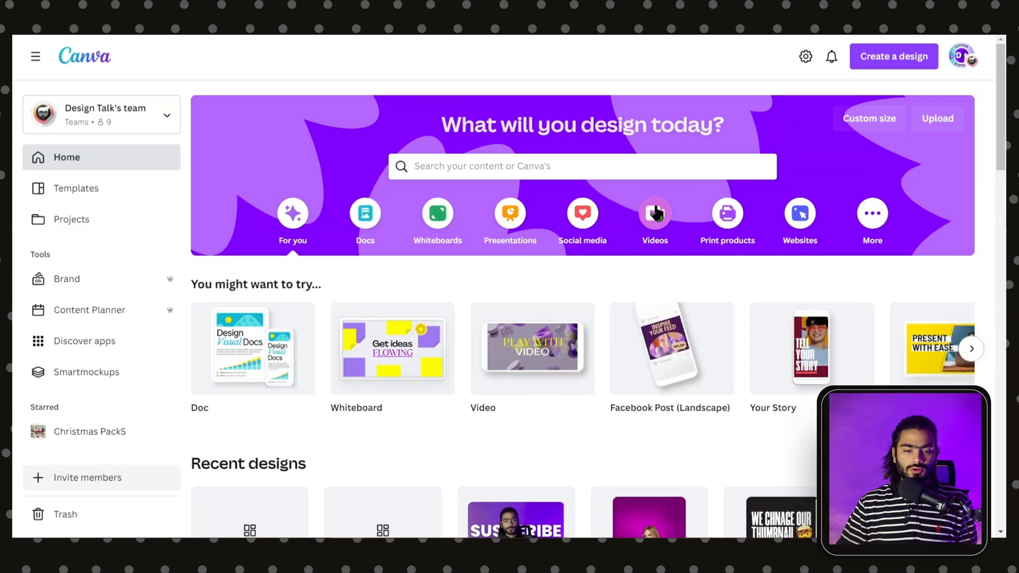
Create a blank 1920 × 1080 landscape video from the Videos category
left_click(655, 212)
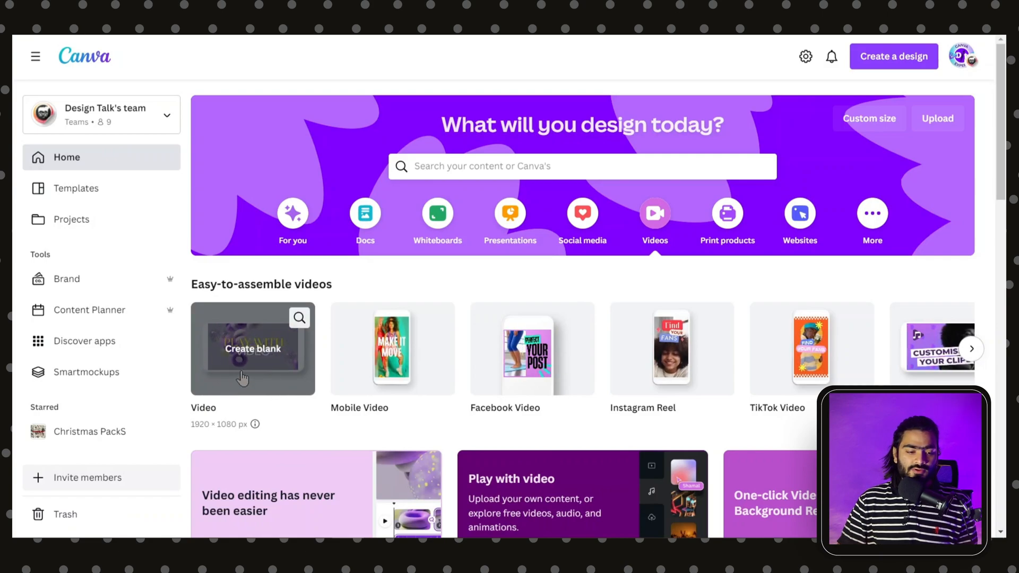
left_click(252, 349)
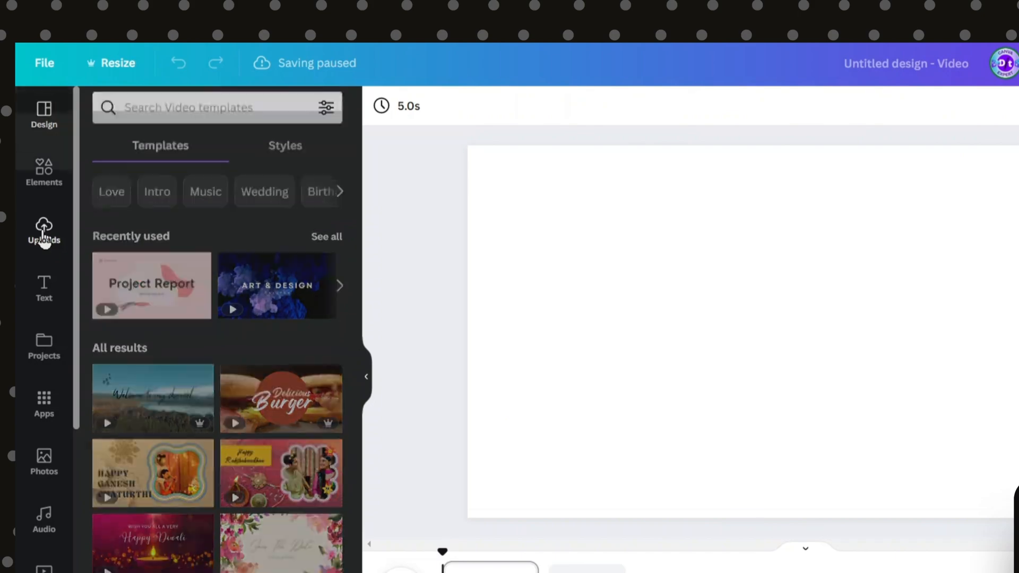
Upload the 20230216_191141 recording from the computer and add it to the page
left_click(43, 231)
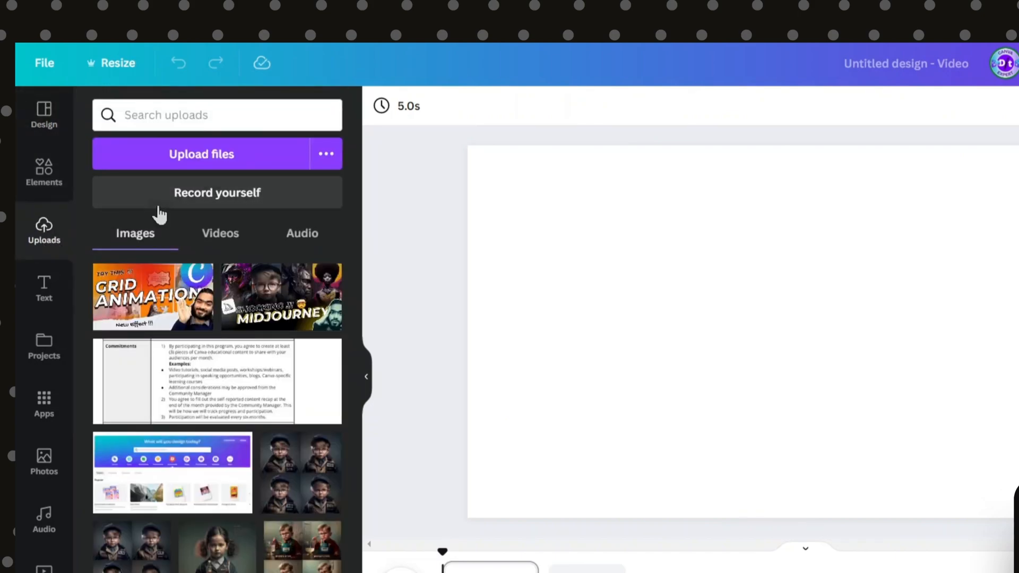
left_click(201, 154)
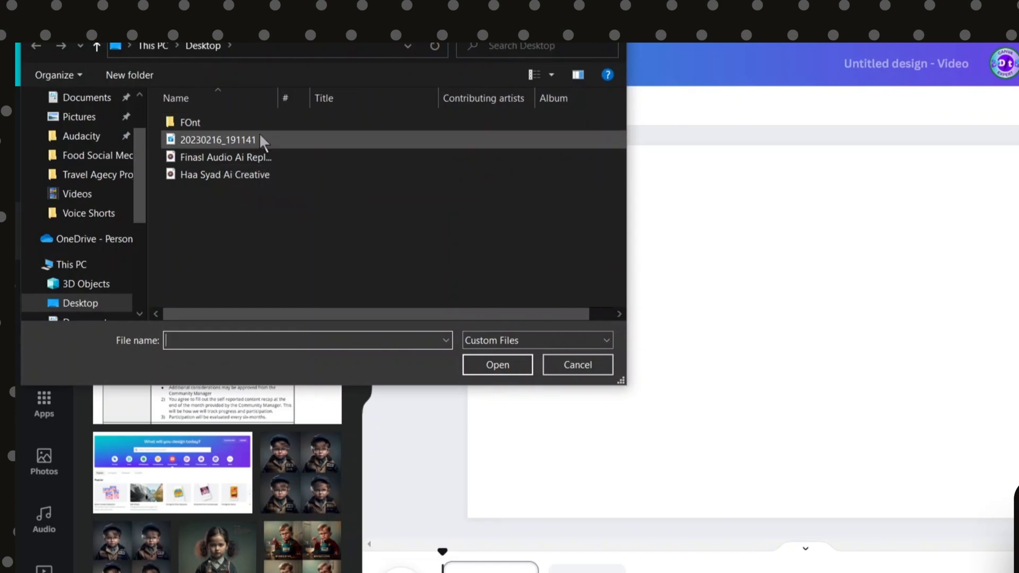
left_click(217, 140)
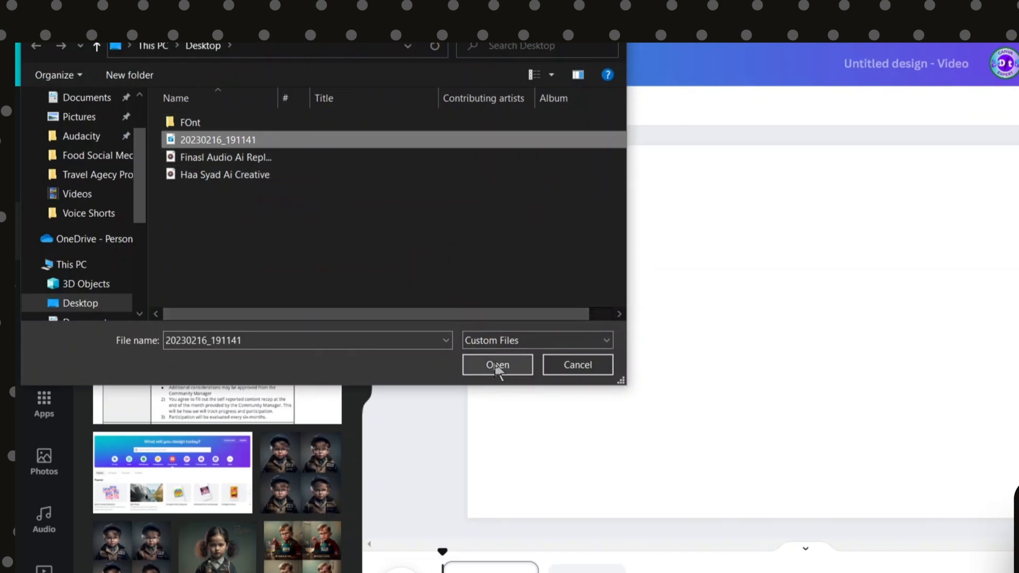
left_click(497, 365)
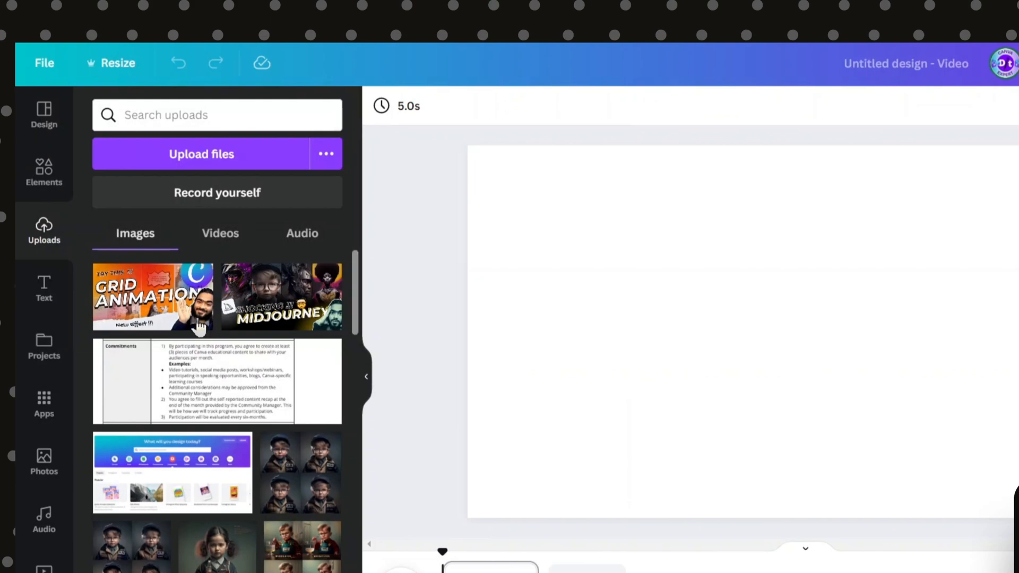
left_click(220, 234)
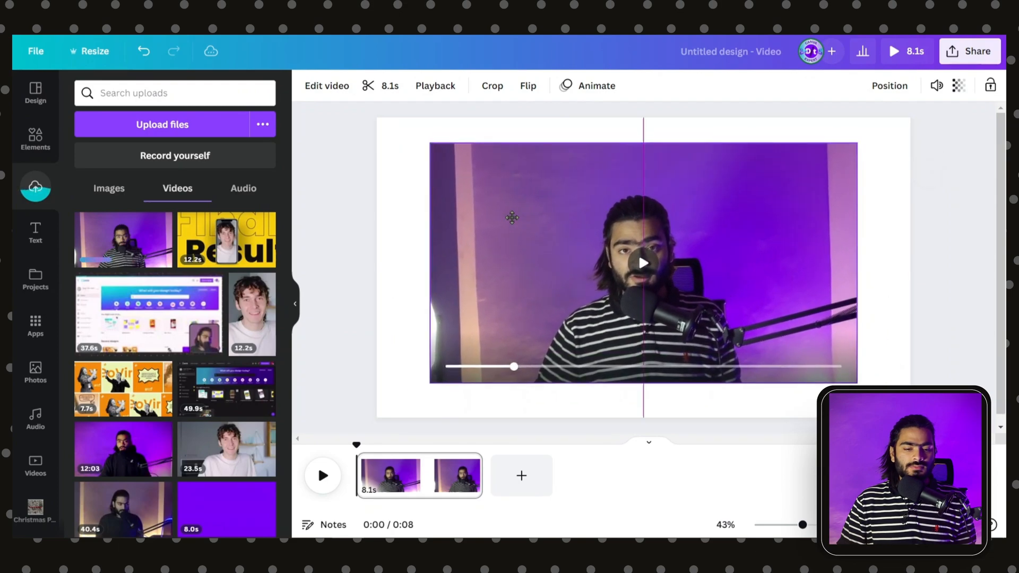
Trim the speaker clip inward on both sides and centre the narrowed clip on the page
left_click(642, 262)
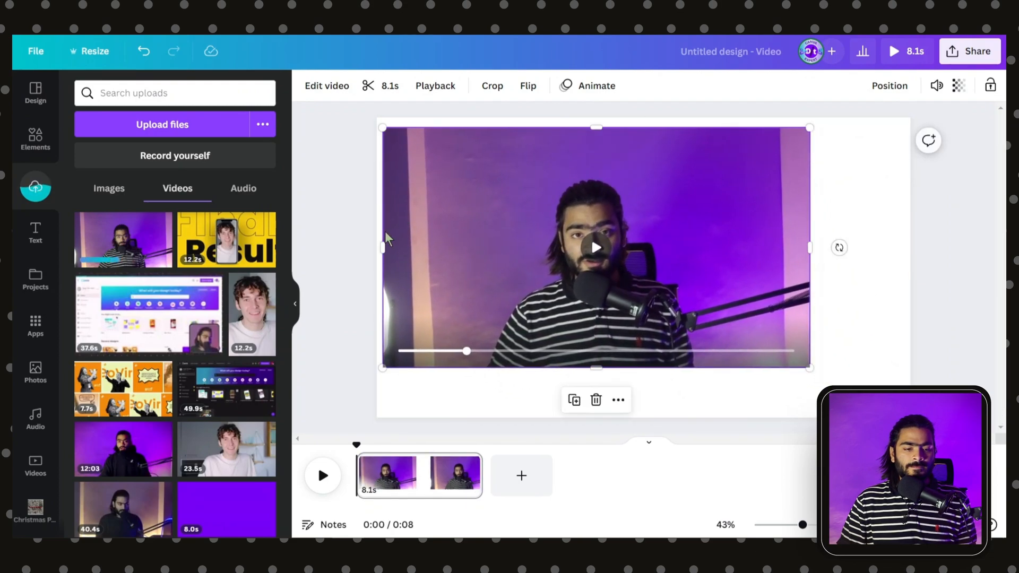
left_click_drag(382, 247, 433, 247)
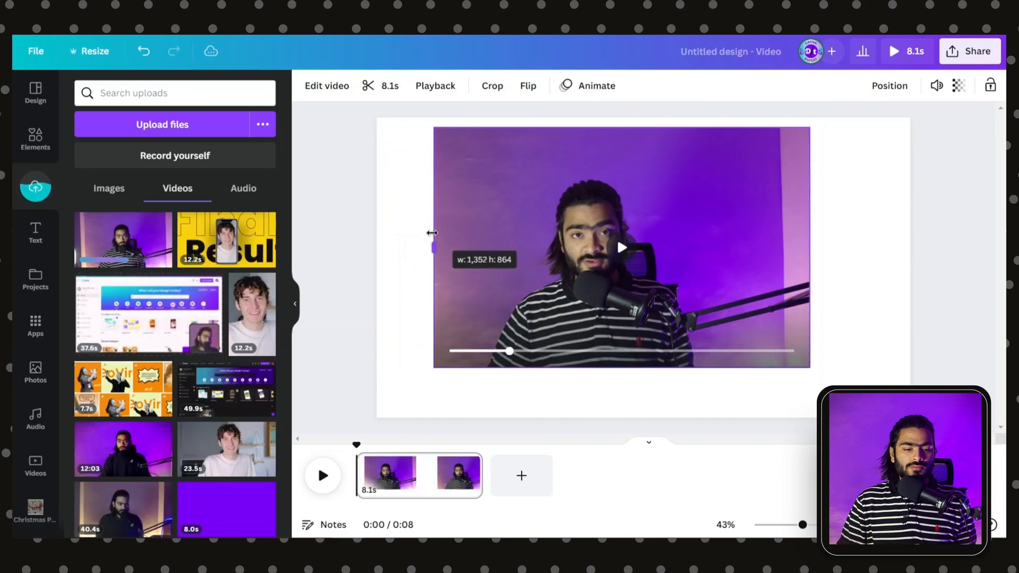
left_click_drag(432, 247, 780, 241)
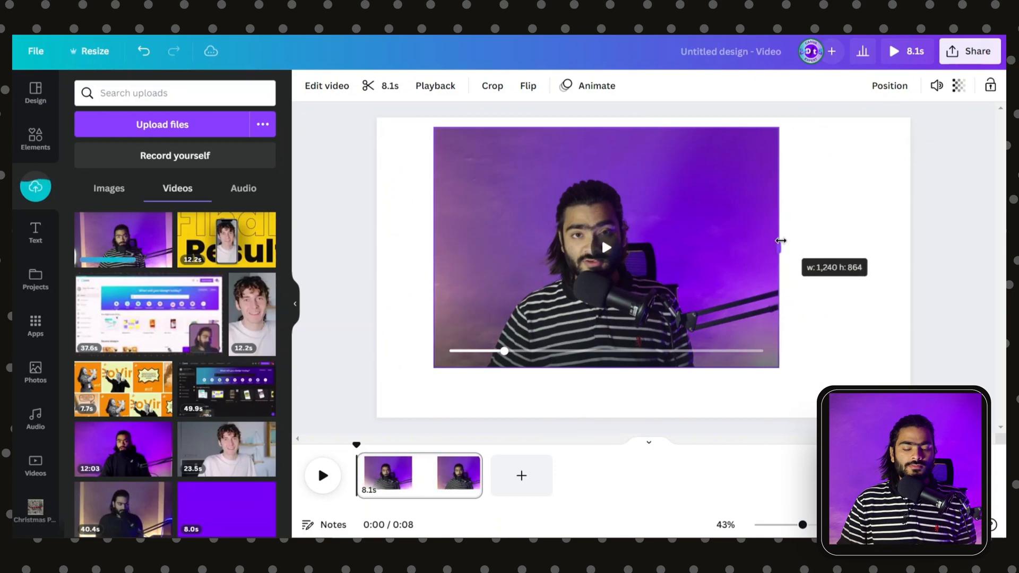
left_click_drag(781, 241, 767, 255)
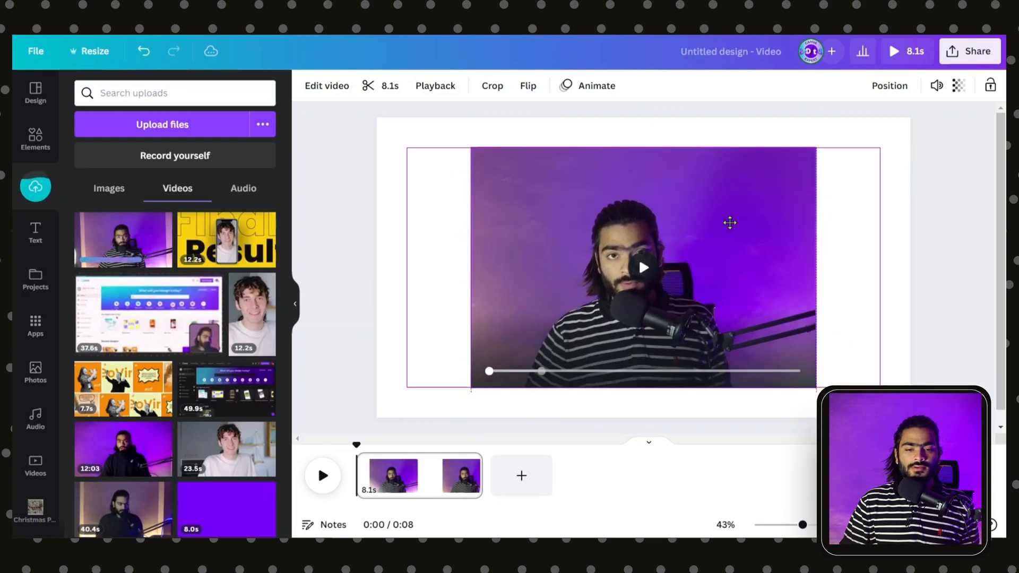
left_click(730, 223)
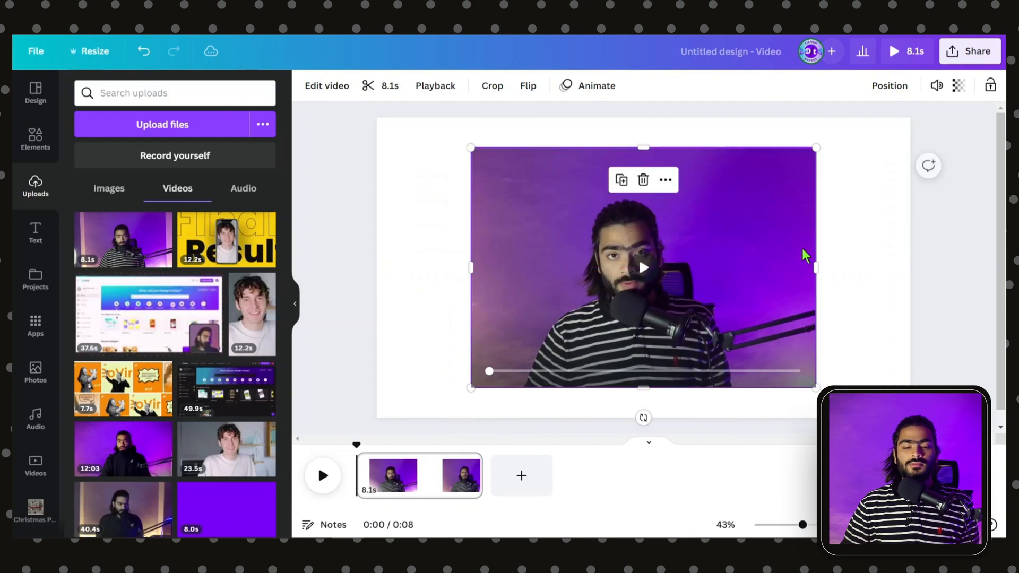
Set the speaker clip as the full-page background, keeping the narrower clip selected in front
left_click(895, 266)
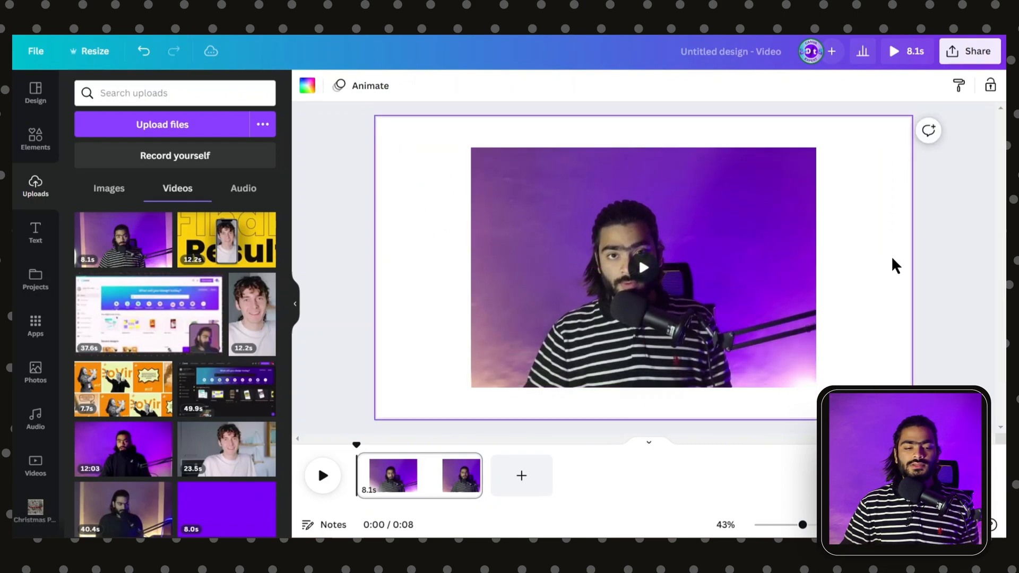
left_click(644, 267)
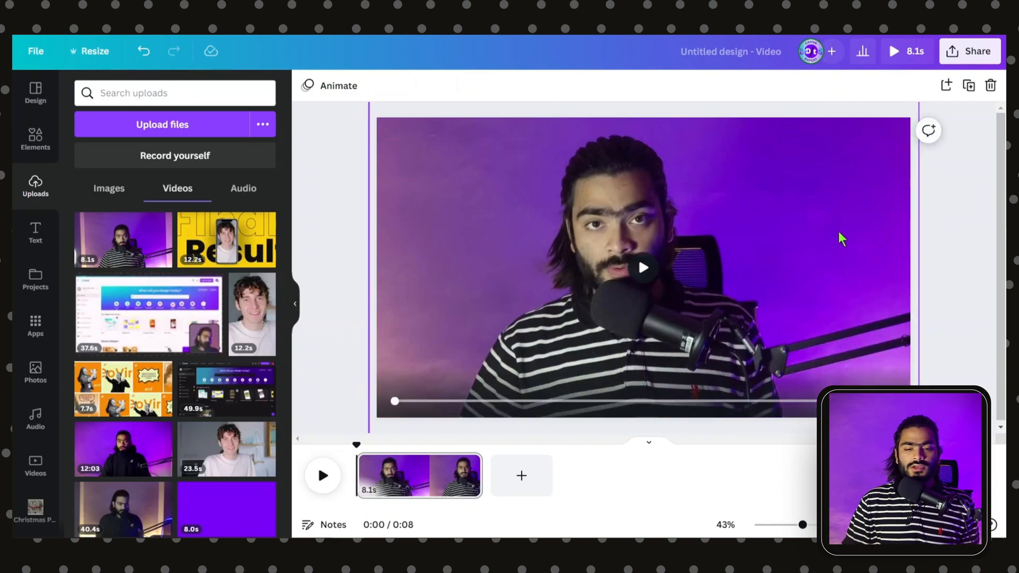
left_click(644, 267)
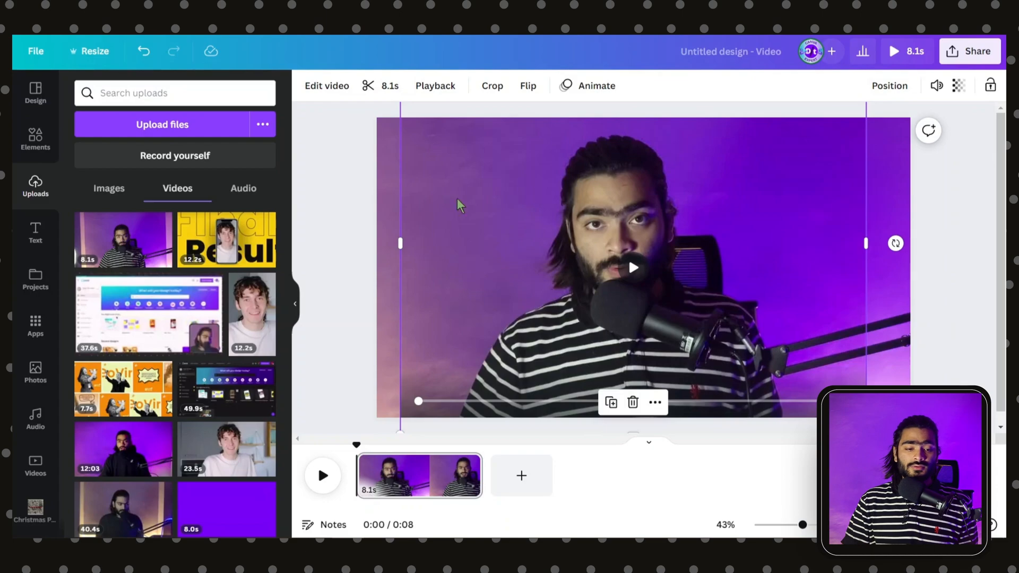
mouse_move(507, 186)
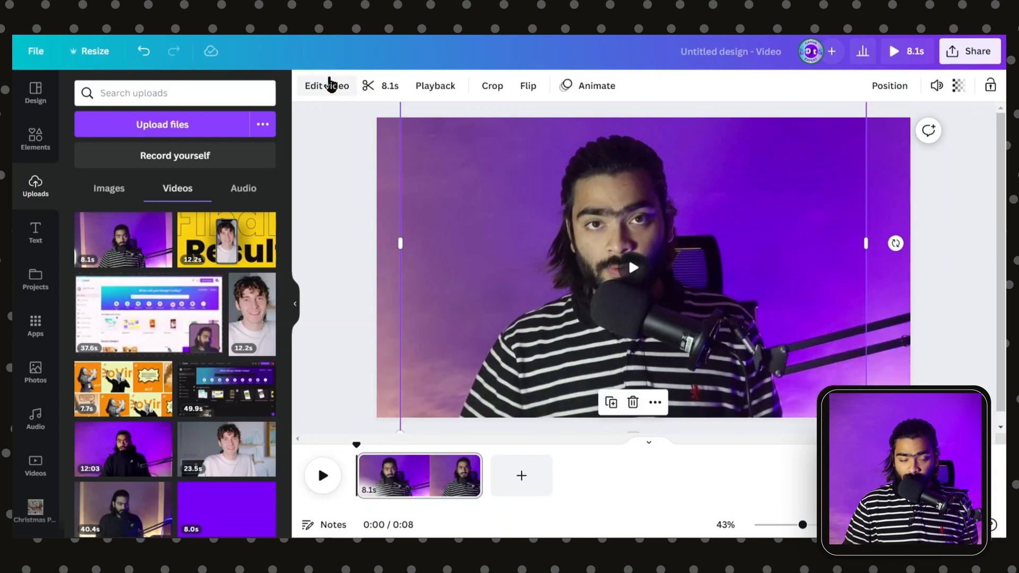
Run Background Remover on the front speaker clip via Edit video
left_click(326, 85)
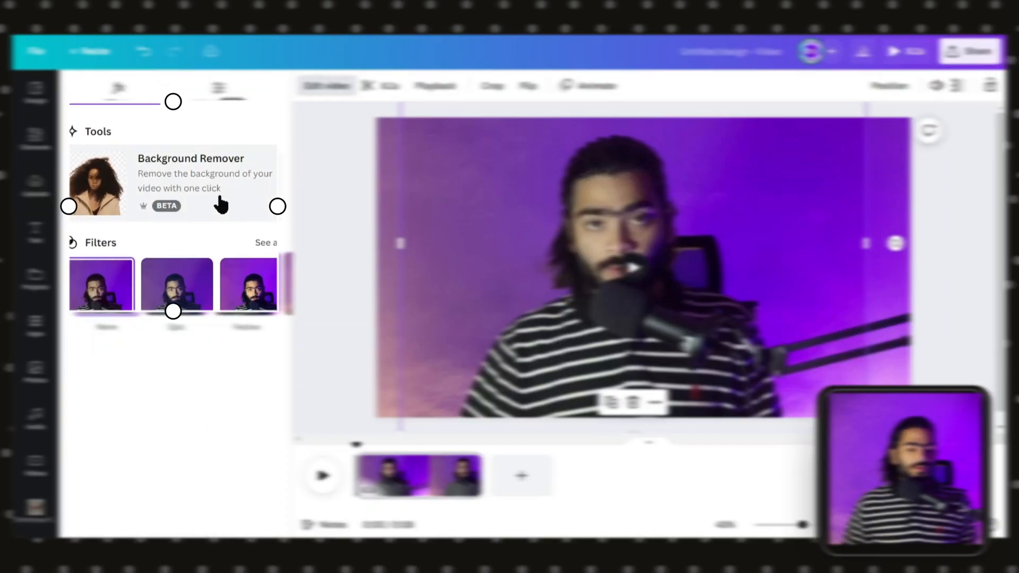
mouse_move(175, 168)
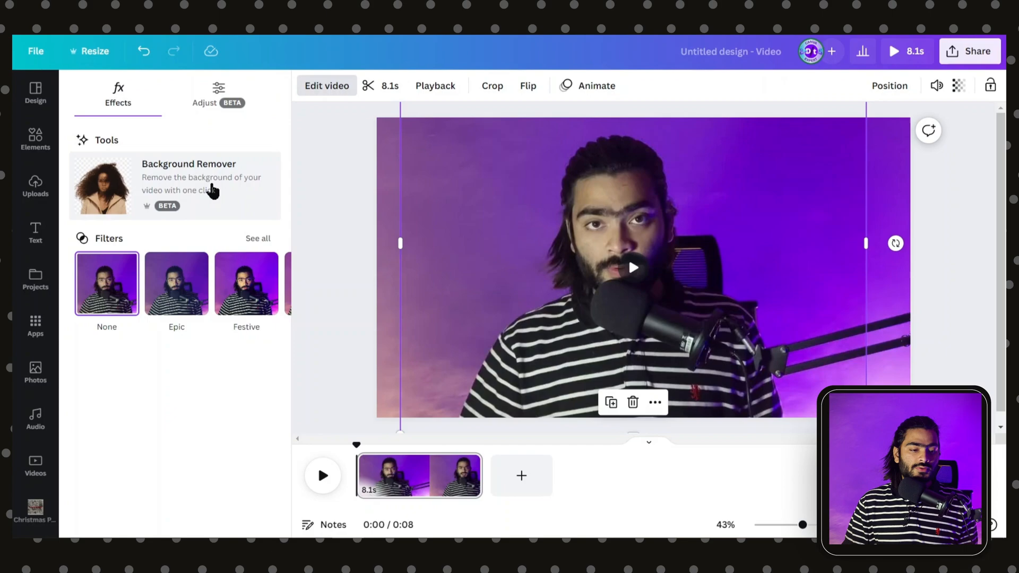
left_click(189, 178)
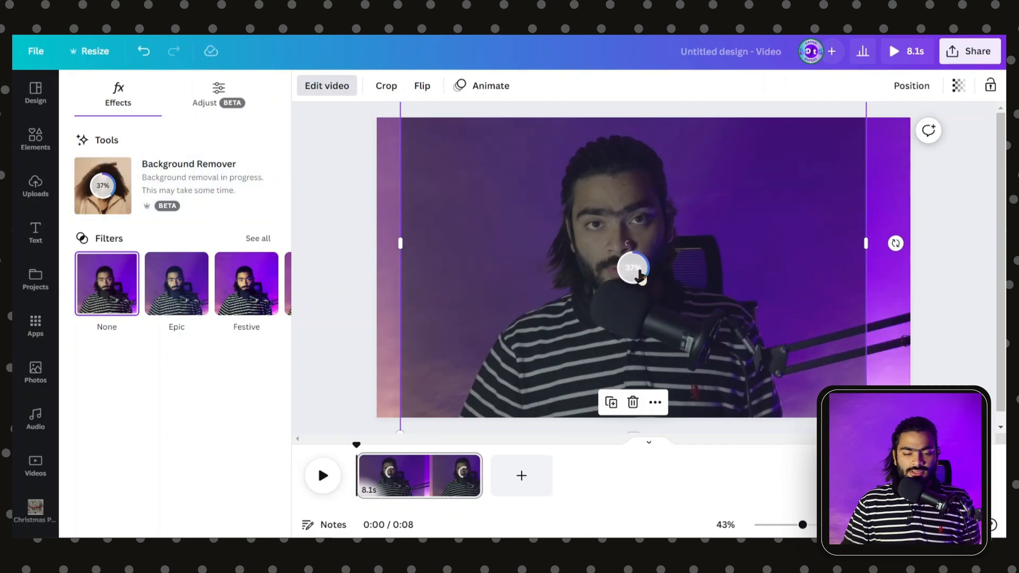
mouse_move(925, 285)
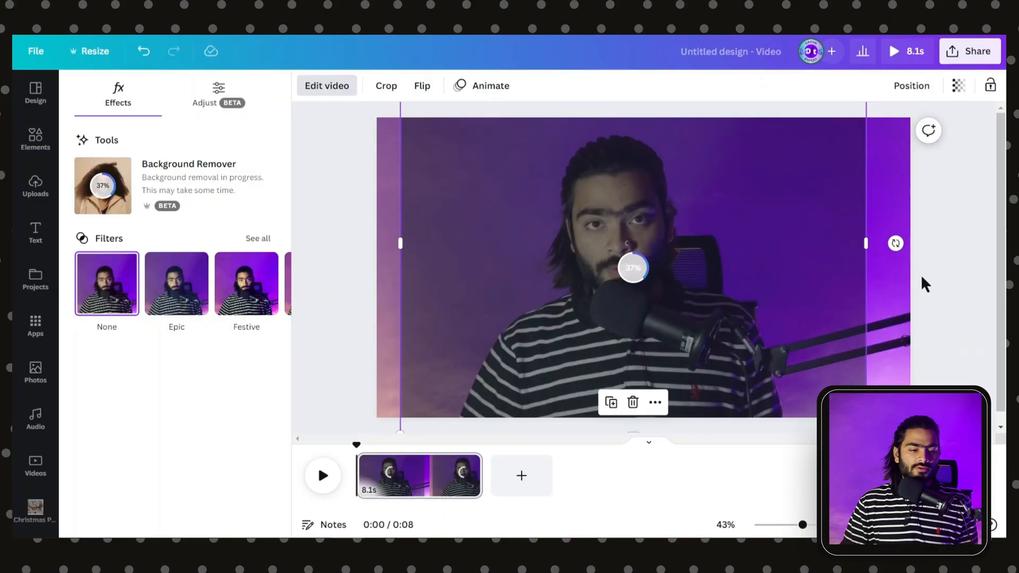
left_click(35, 184)
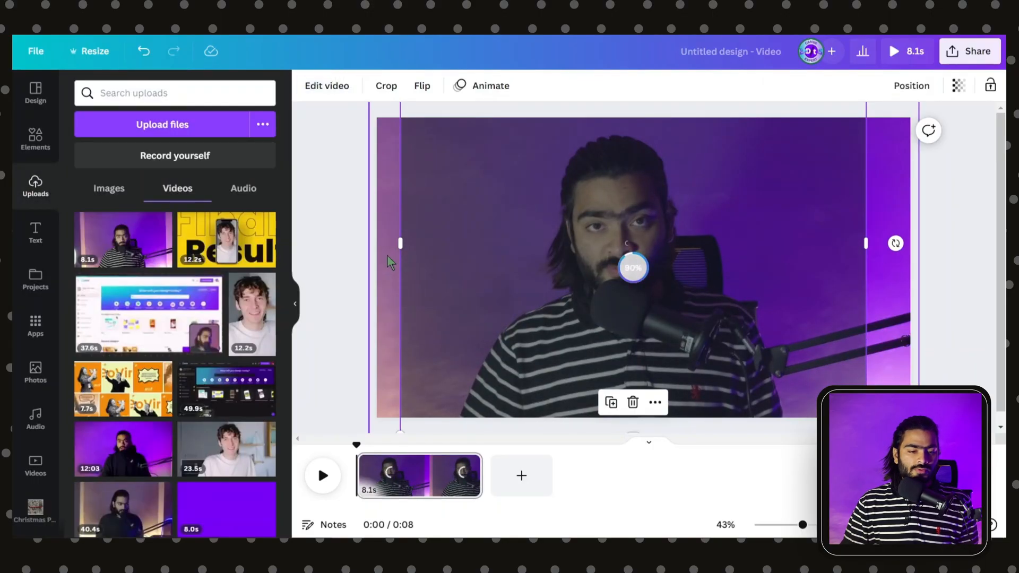
left_click(35, 232)
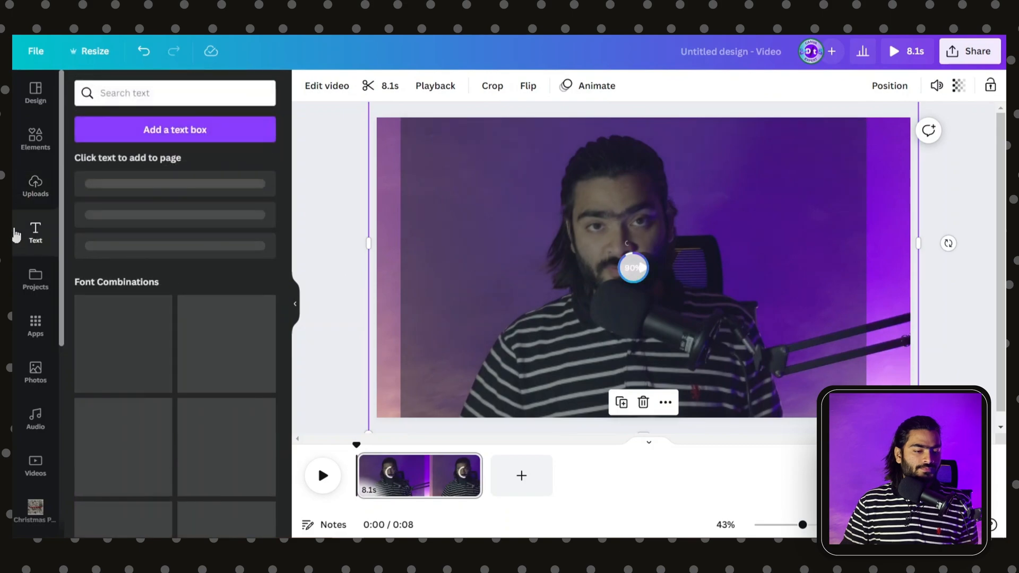
Add a heading reading Subscribe and position it across the right side of the video
left_click(152, 192)
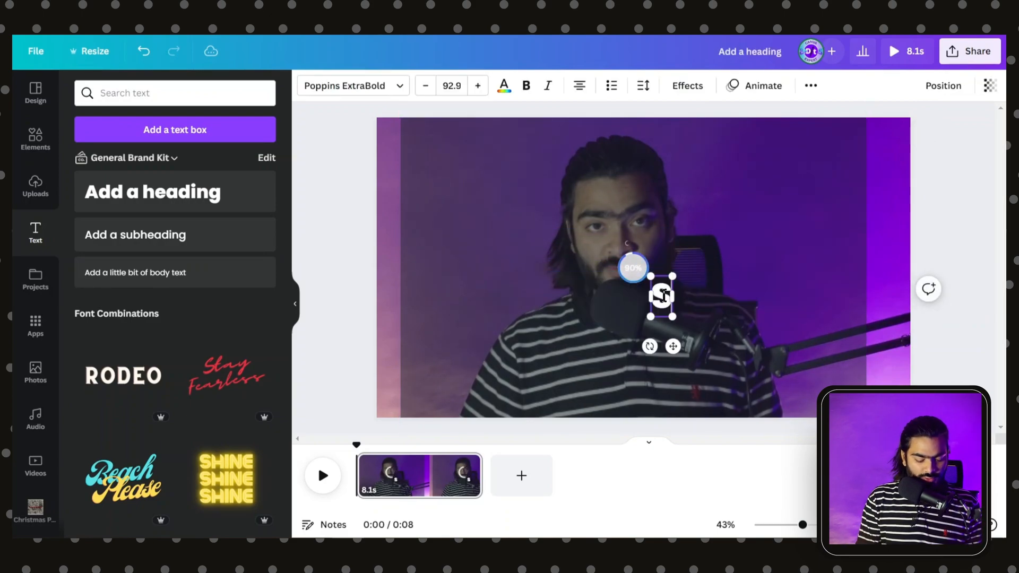
type("Subscribe")
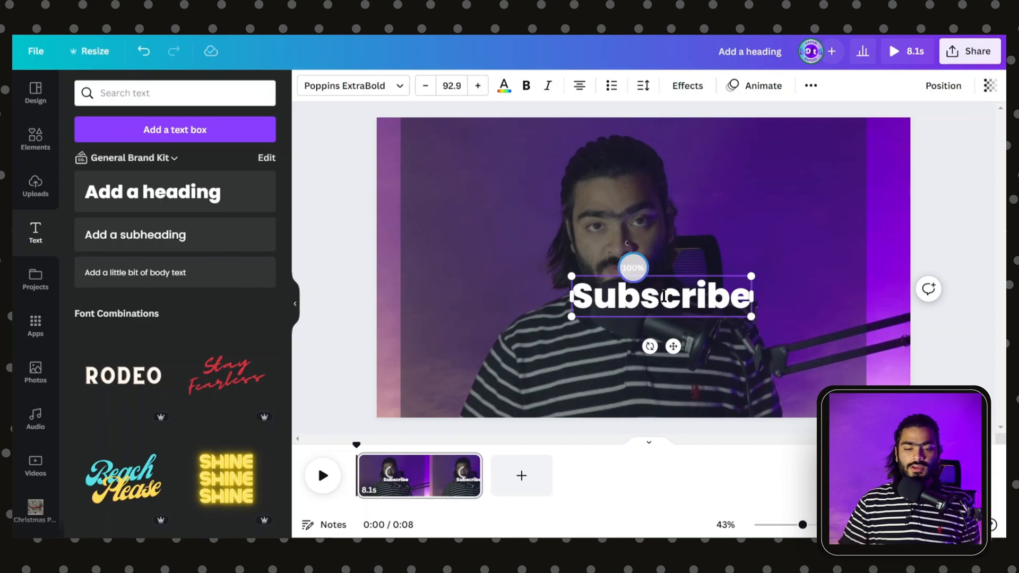
left_click(660, 297)
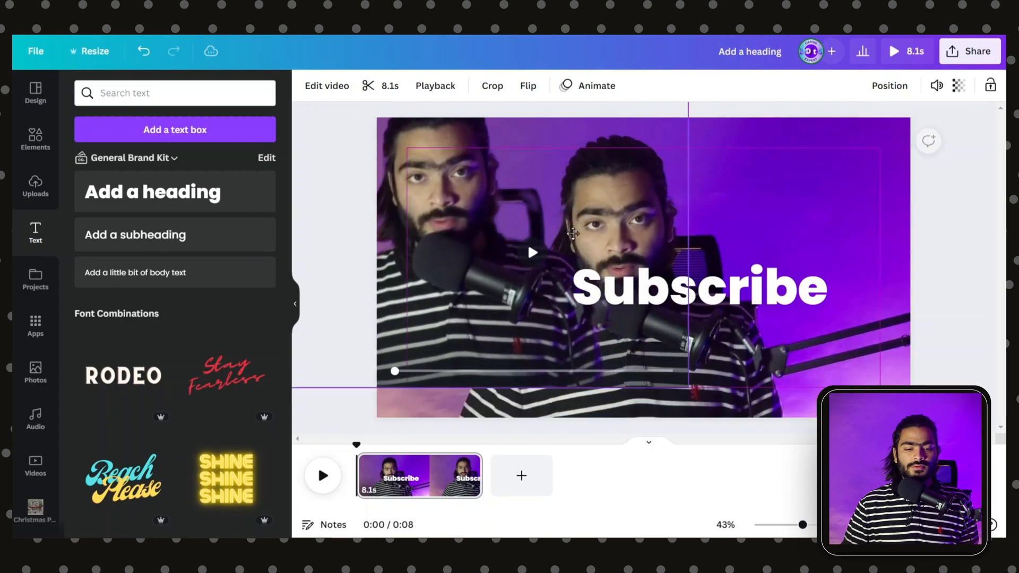
left_click(699, 288)
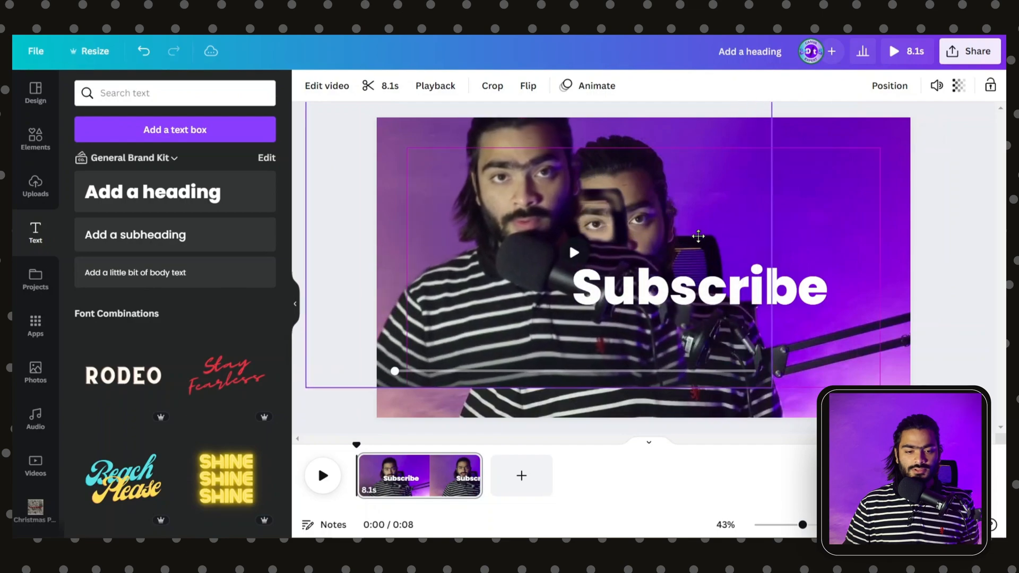
Make SUBSCRIBE uppercase at size 244 and layer it behind the front speaker
left_click(699, 287)
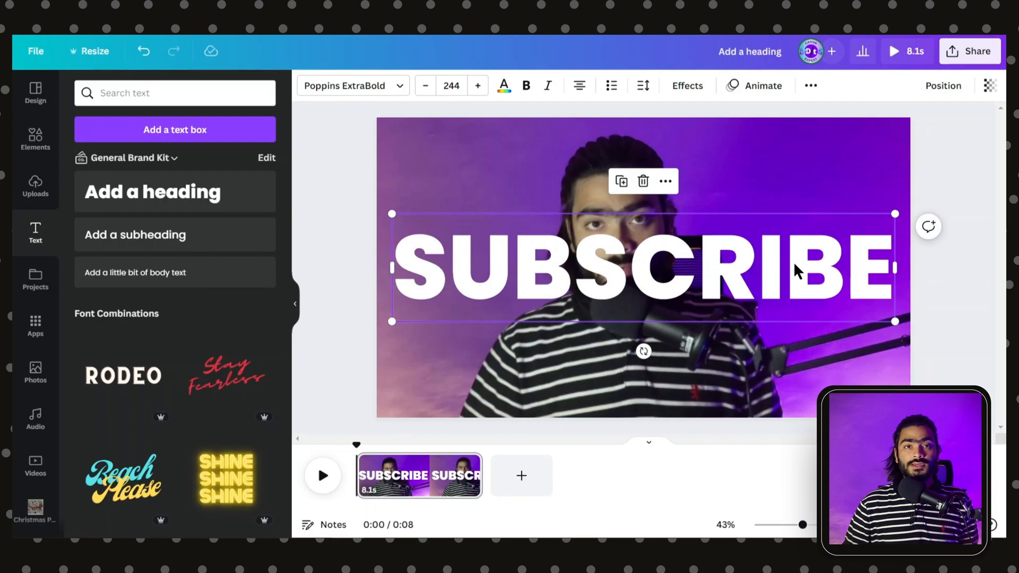
mouse_move(828, 273)
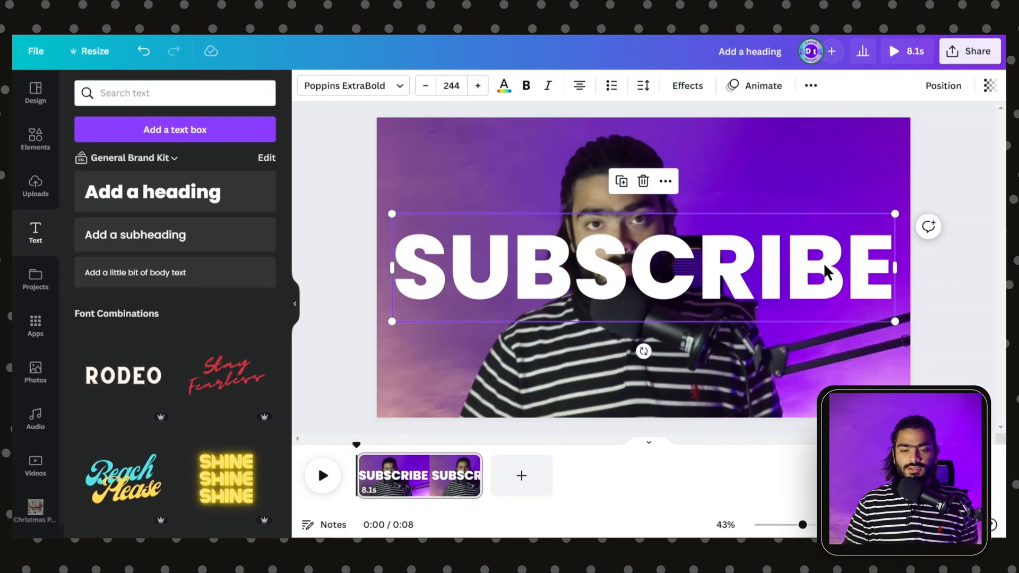
left_click(665, 182)
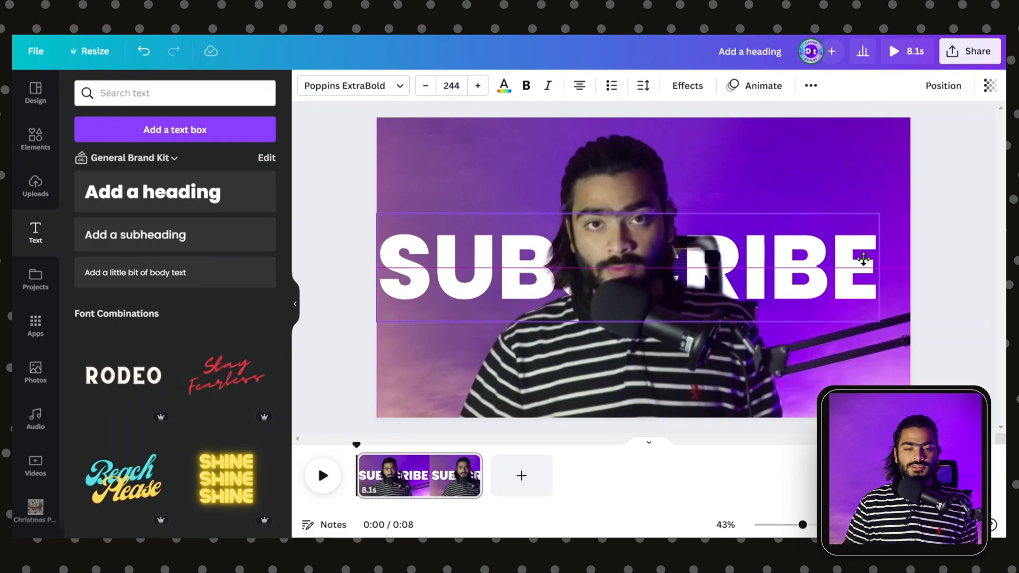
Apply a rightward Drift text animation to SUBSCRIBE at reduced intensity
left_click(762, 85)
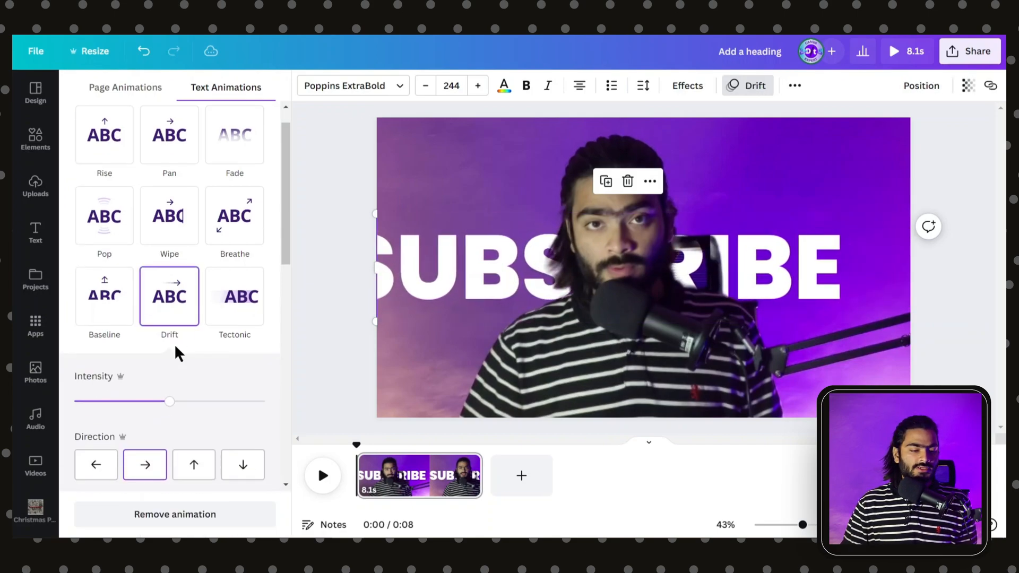
left_click_drag(169, 402, 120, 401)
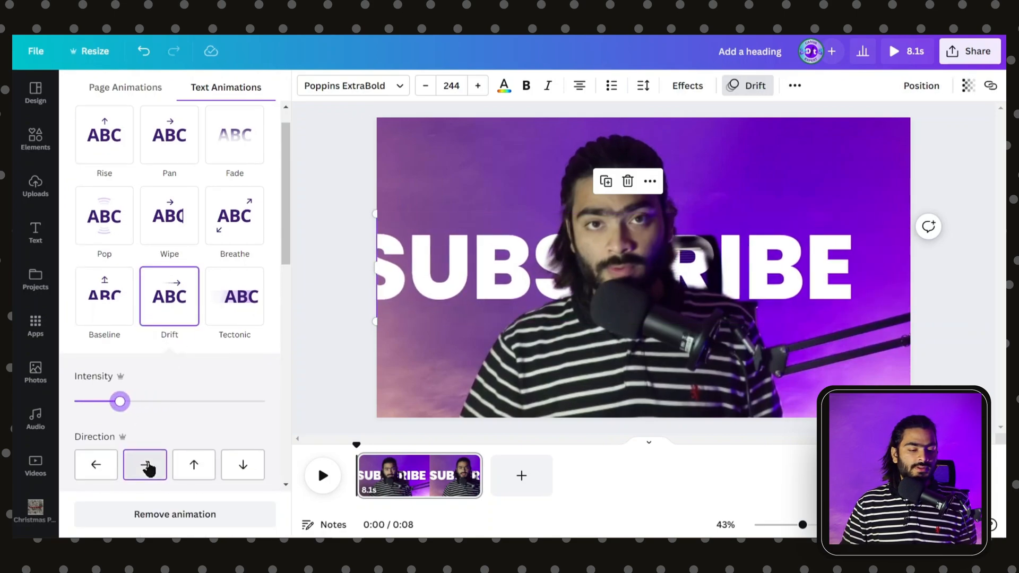
left_click_drag(120, 402, 241, 402)
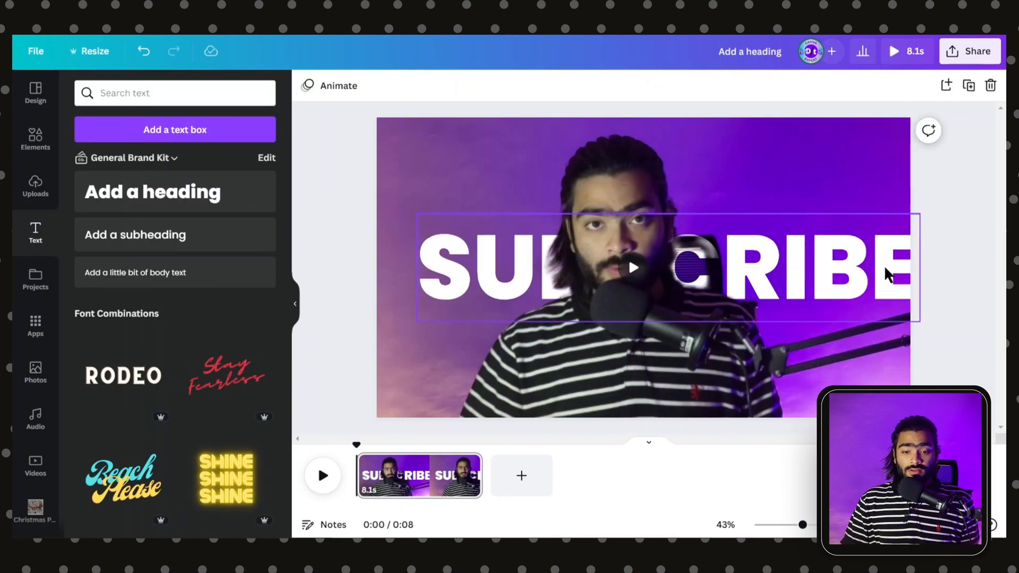
Select the speaker video behind the SUBSCRIBE text to reach its Edit video effects
left_click(644, 266)
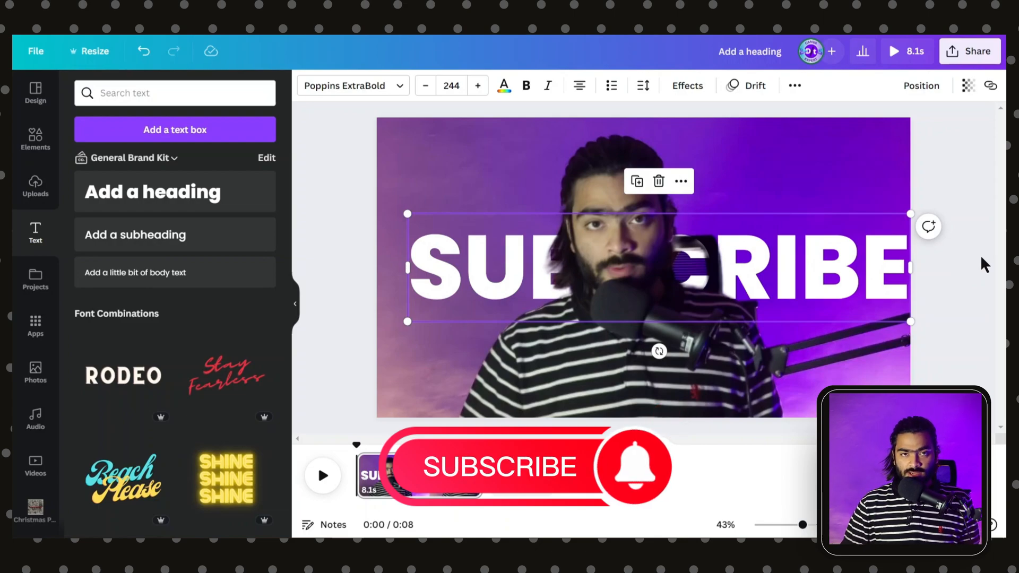
mouse_move(964, 276)
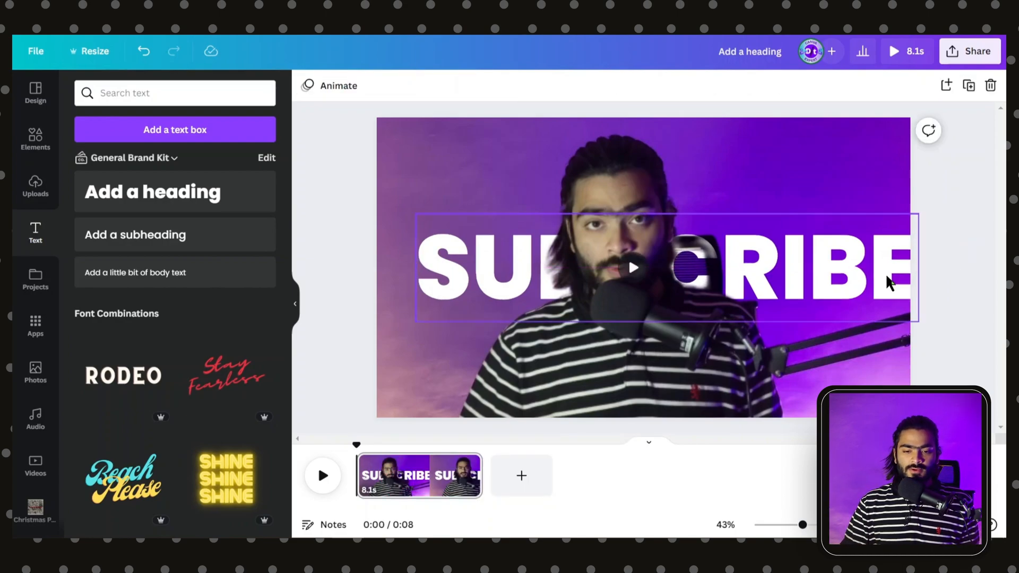
left_click(667, 266)
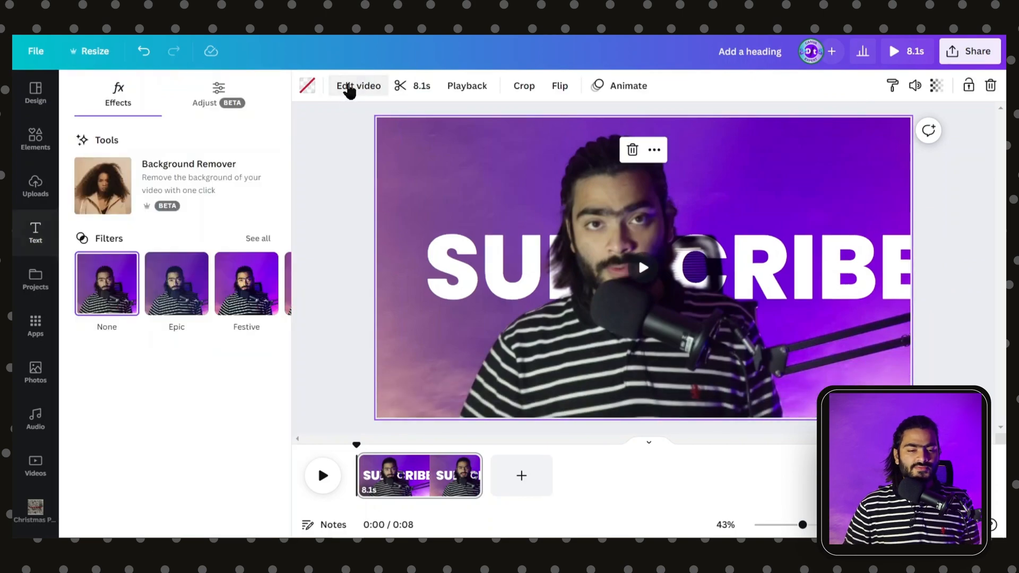
mouse_move(365, 200)
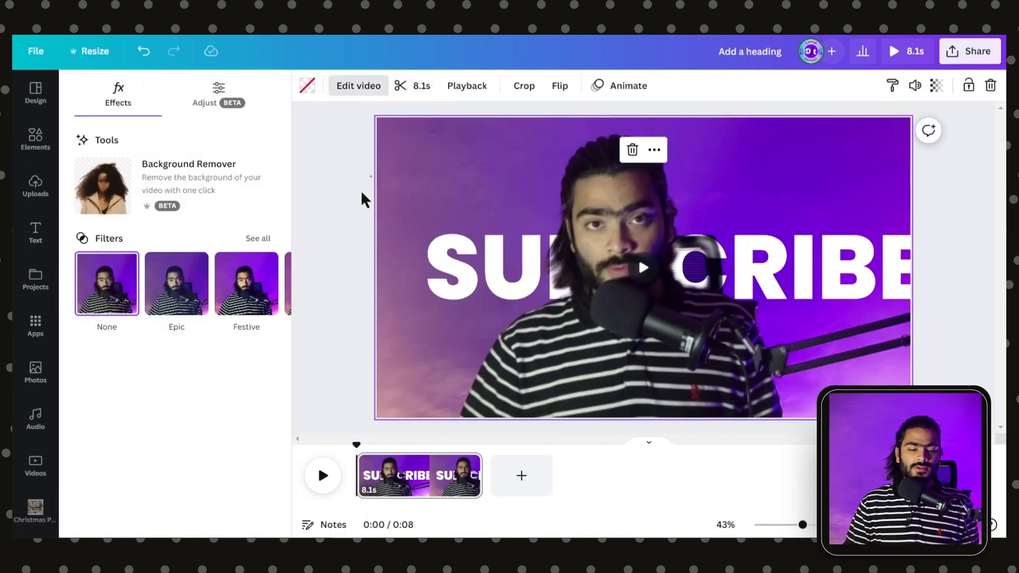
Trim the clip to 7.0s and apply the Solar filter at intensity 50 to the speaker footage
left_click(35, 233)
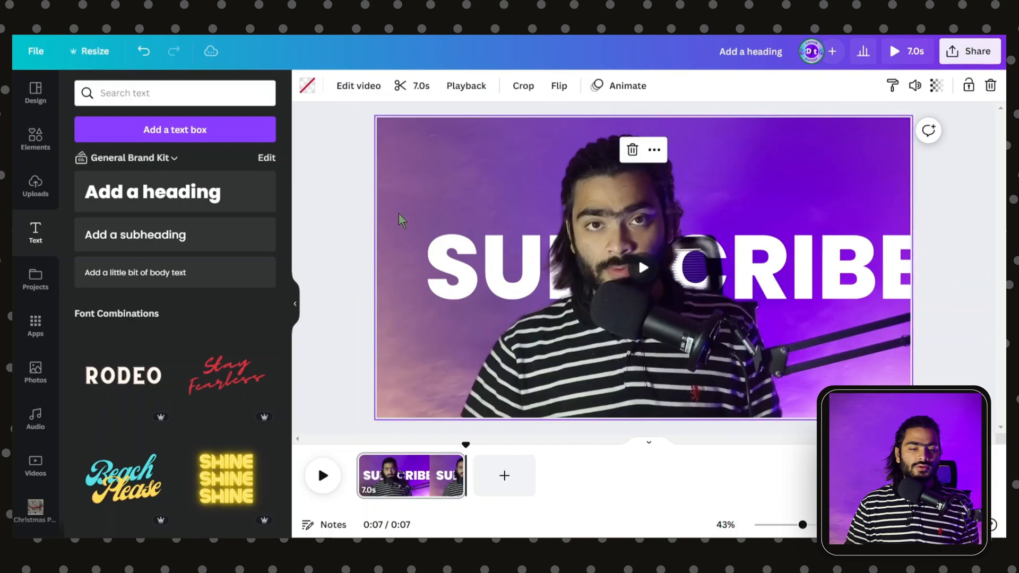
left_click(358, 85)
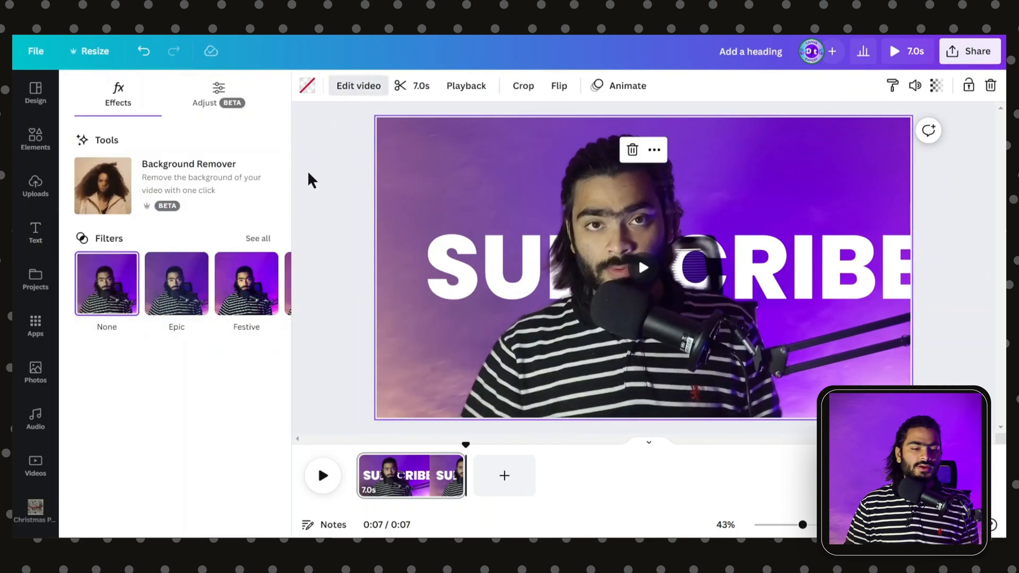
left_click(257, 238)
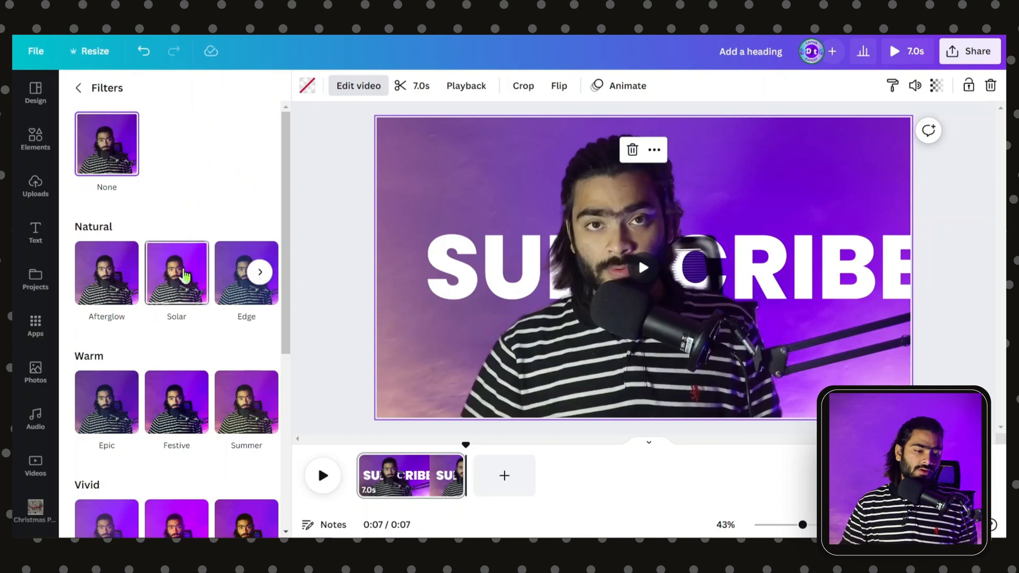
left_click(176, 272)
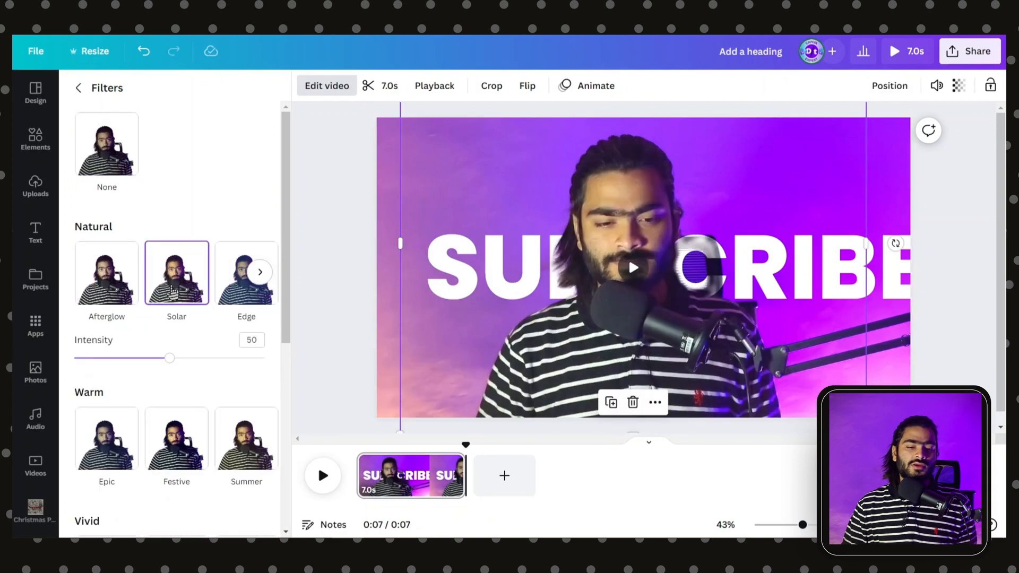
left_click(35, 233)
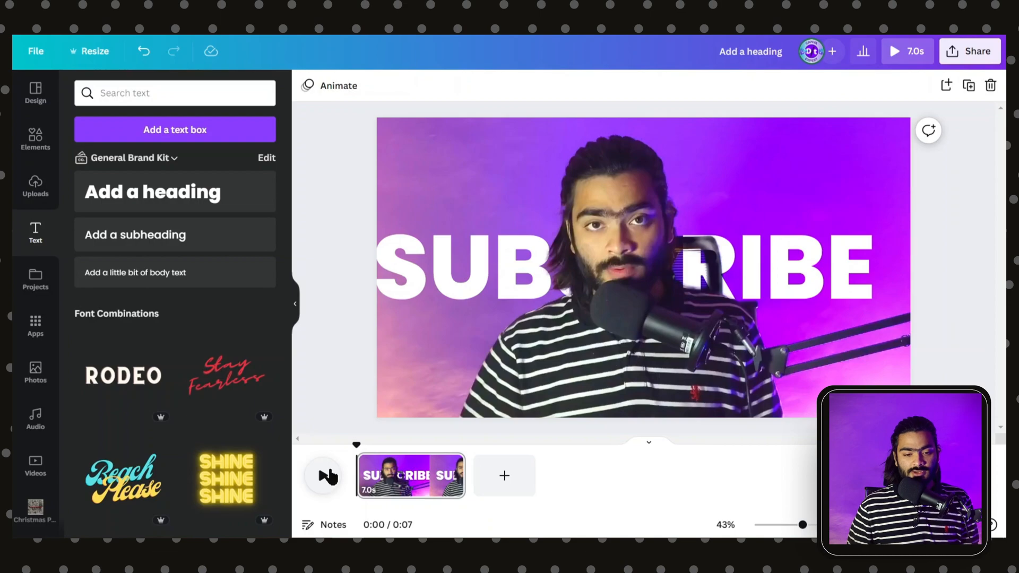
left_click(323, 476)
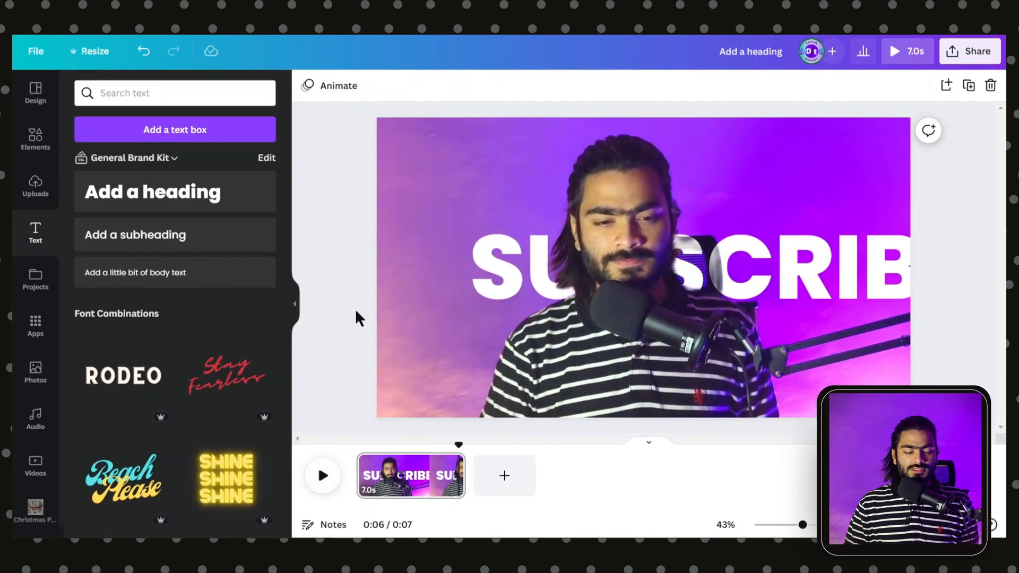
mouse_move(294, 304)
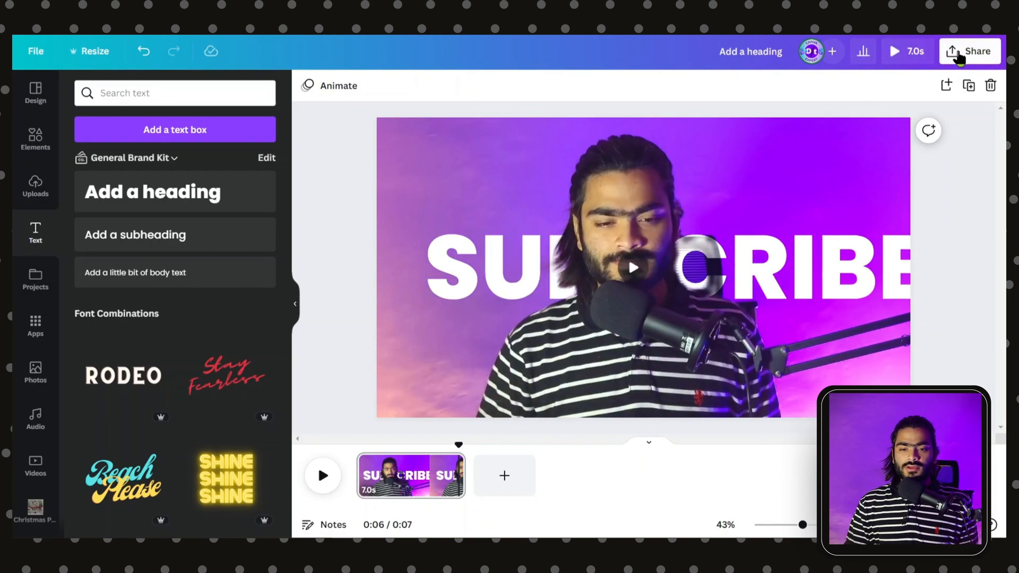
Download the 7-second video as MP4, settling the quality slider on 4K (UHD) after trying 480p and 1080p
left_click(969, 51)
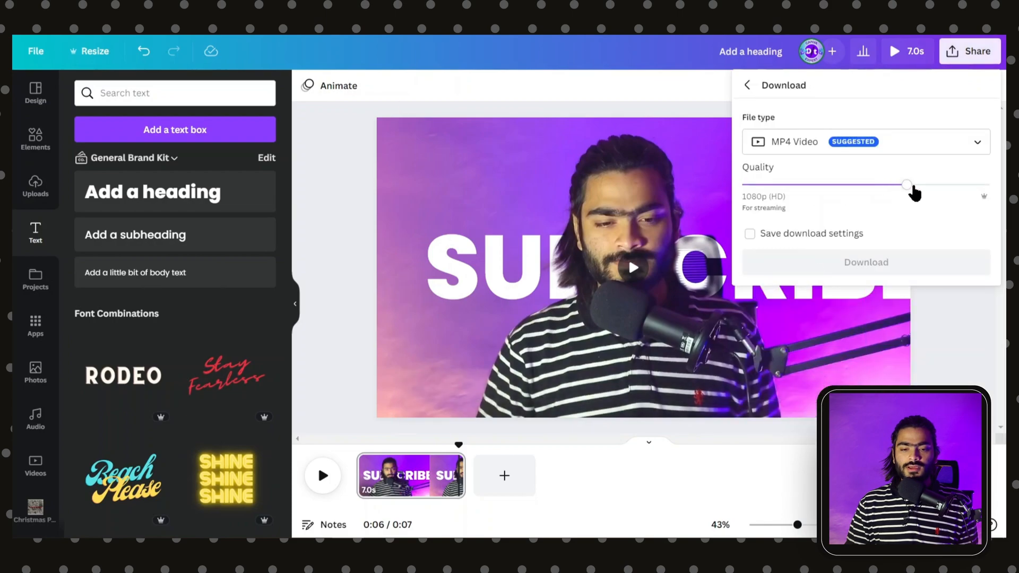
left_click_drag(908, 185, 743, 185)
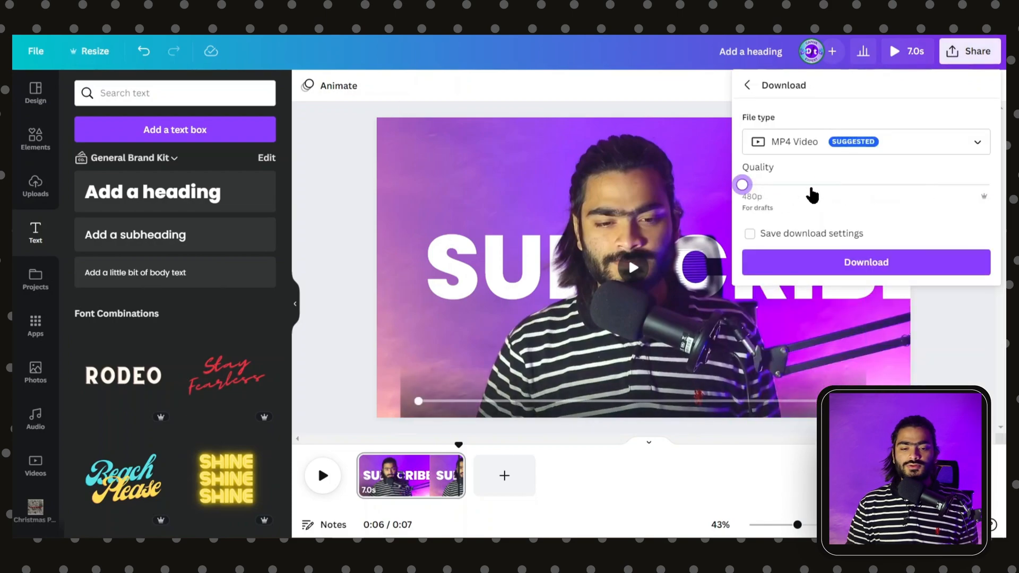
left_click_drag(742, 185, 989, 185)
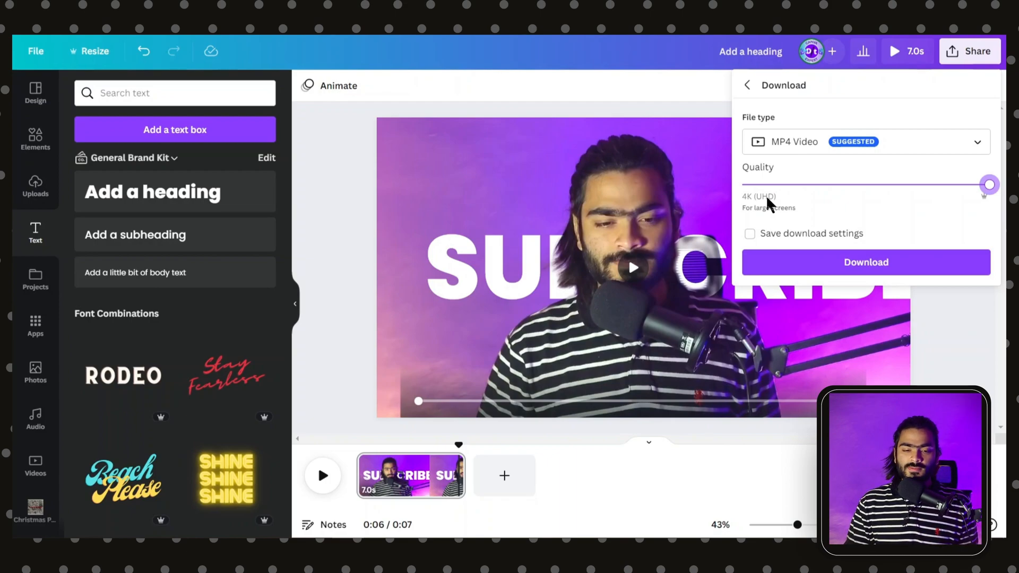
left_click_drag(989, 185, 908, 185)
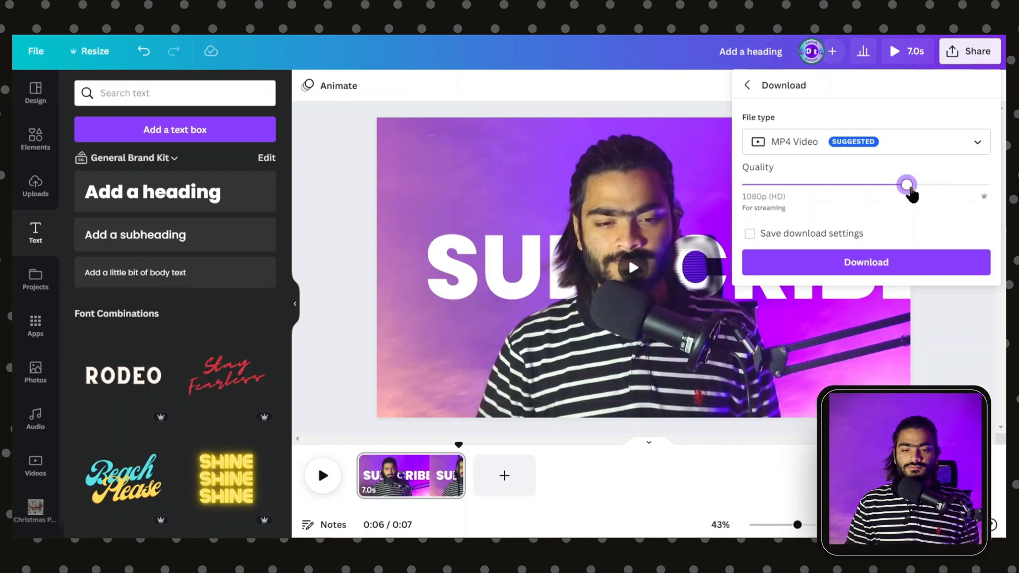
left_click_drag(908, 185, 990, 185)
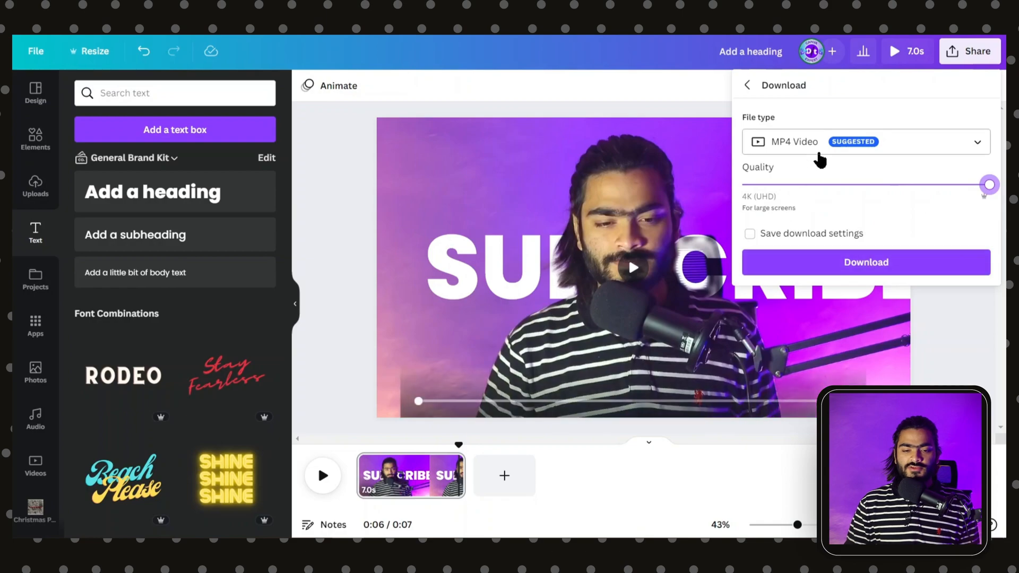
left_click(866, 263)
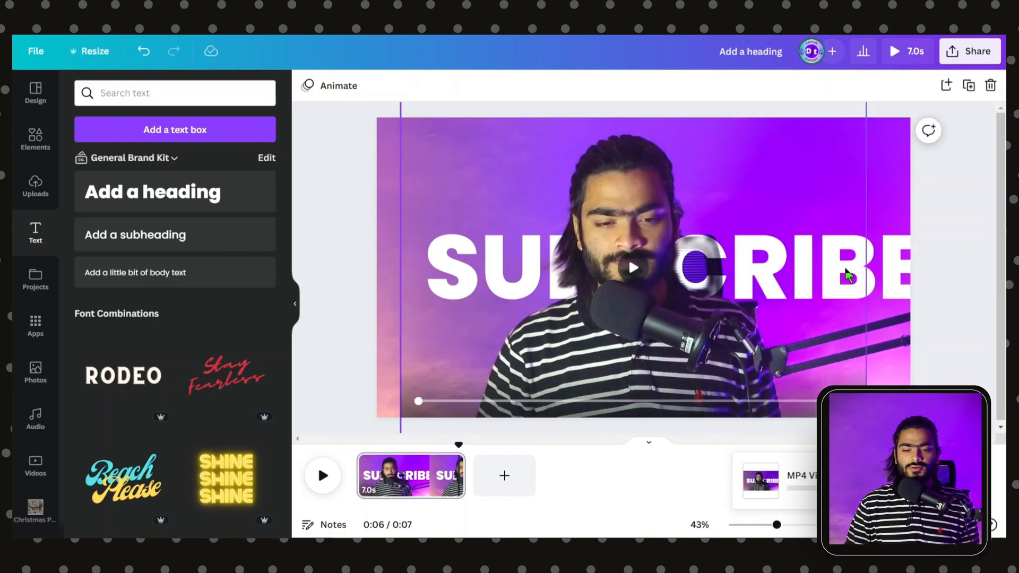
left_click(969, 51)
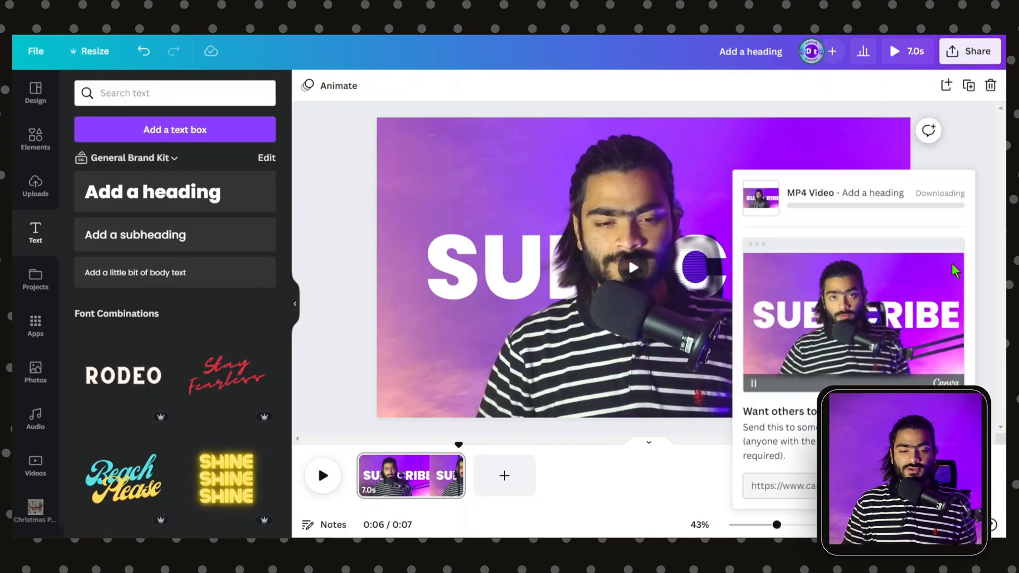